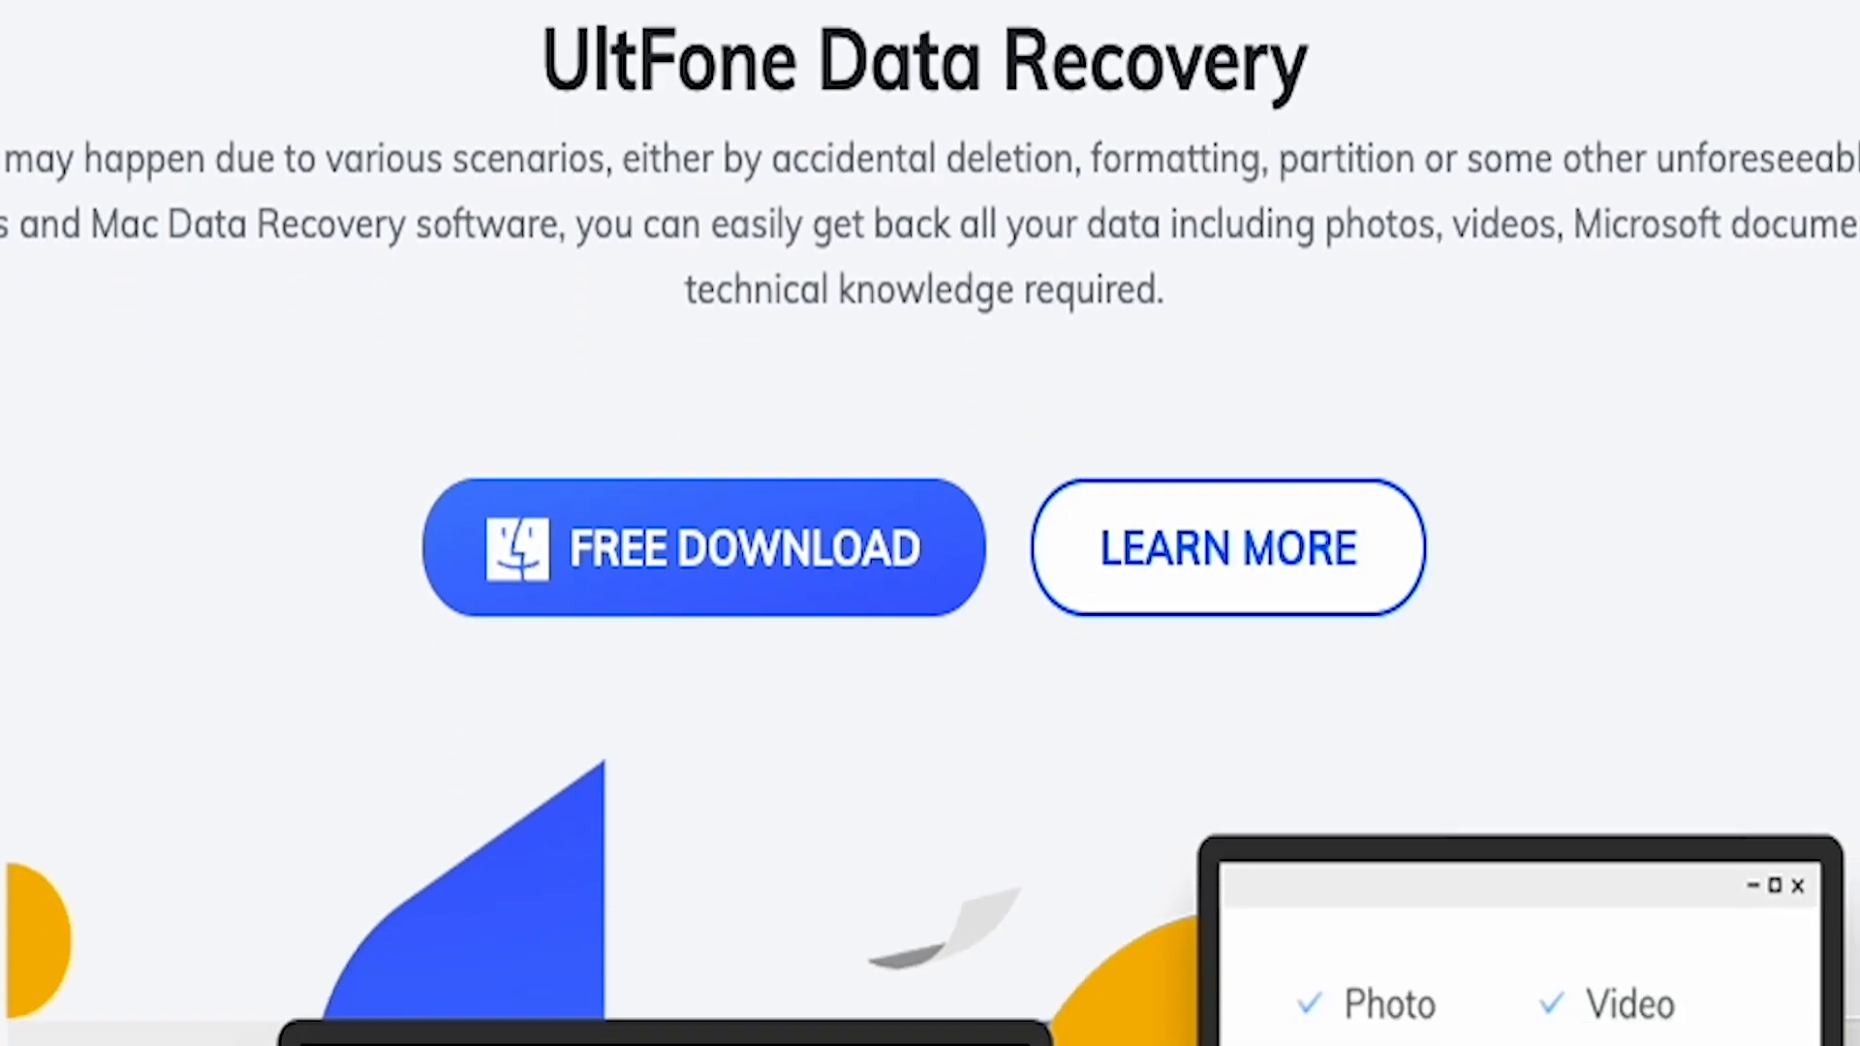
Scroll through WhatsApp's Chats settings and open Chat backup
{"action": "scroll", "scroll_direction": "down", "scroll_amount": 3}
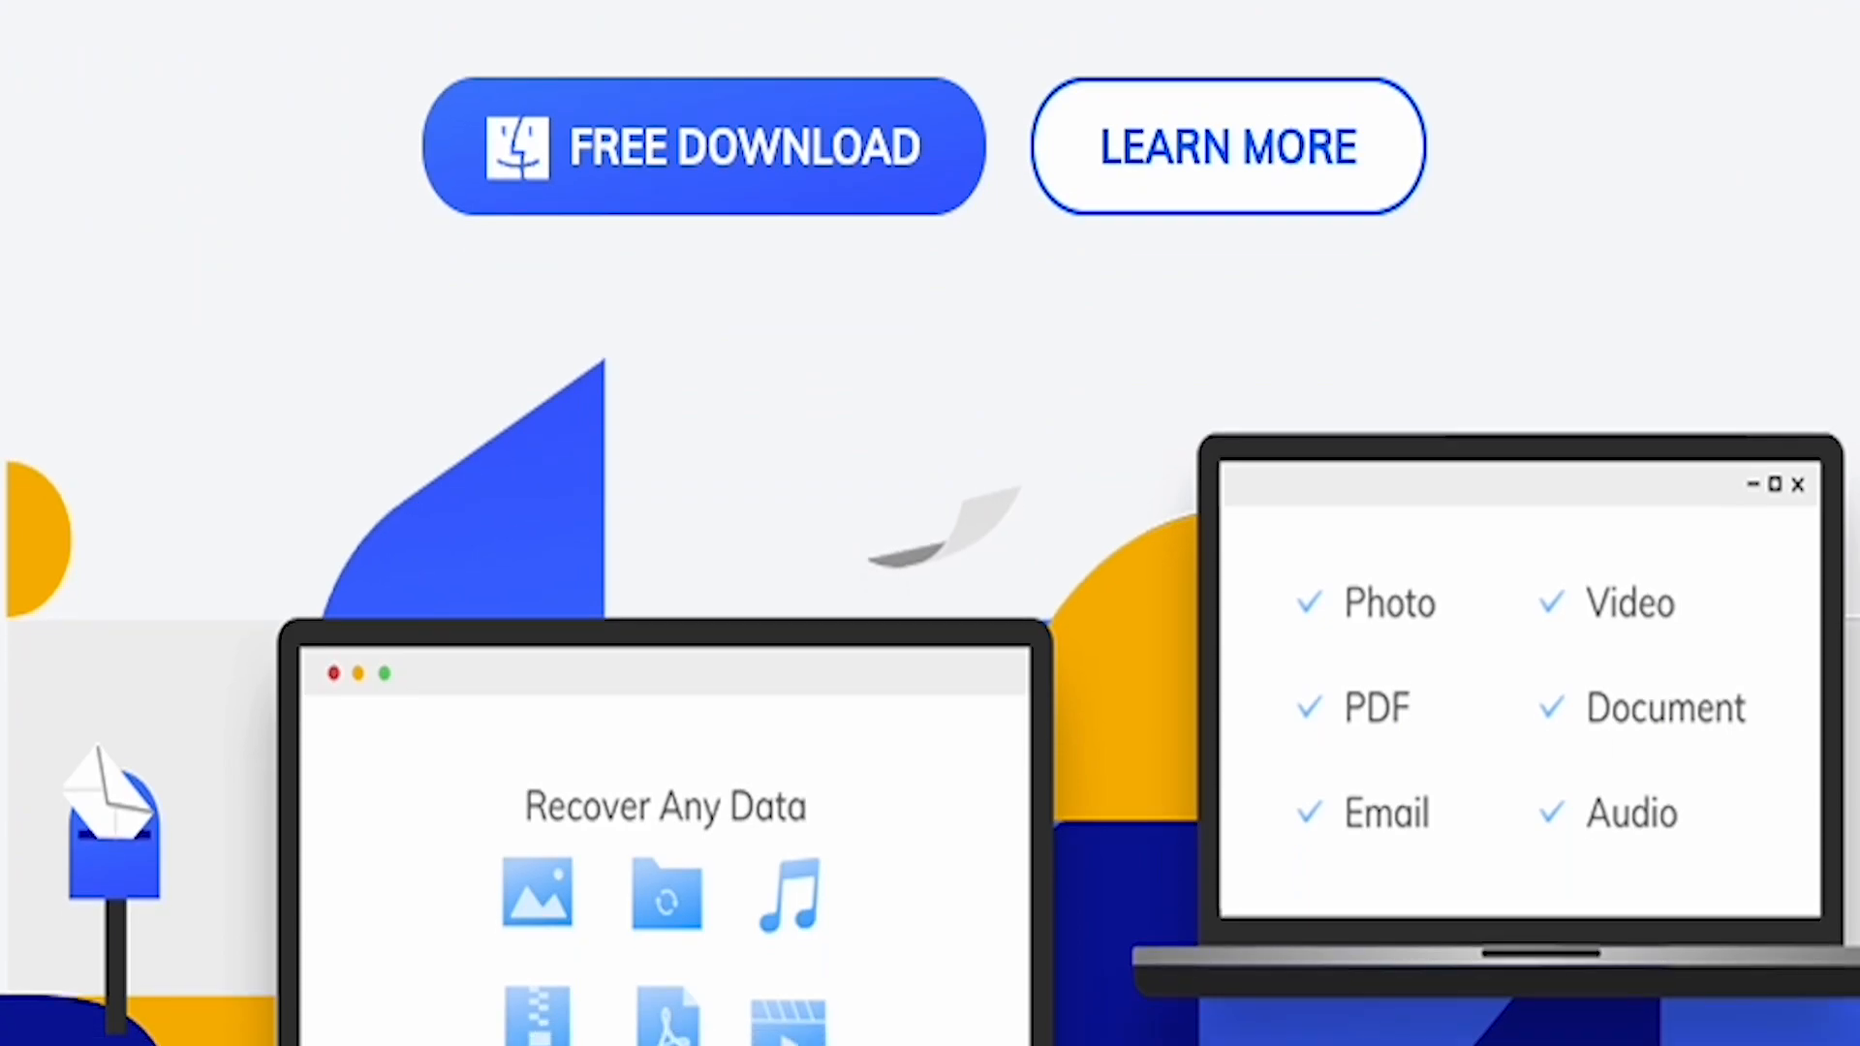
{"action": "scroll", "scroll_direction": "down", "scroll_amount": 3}
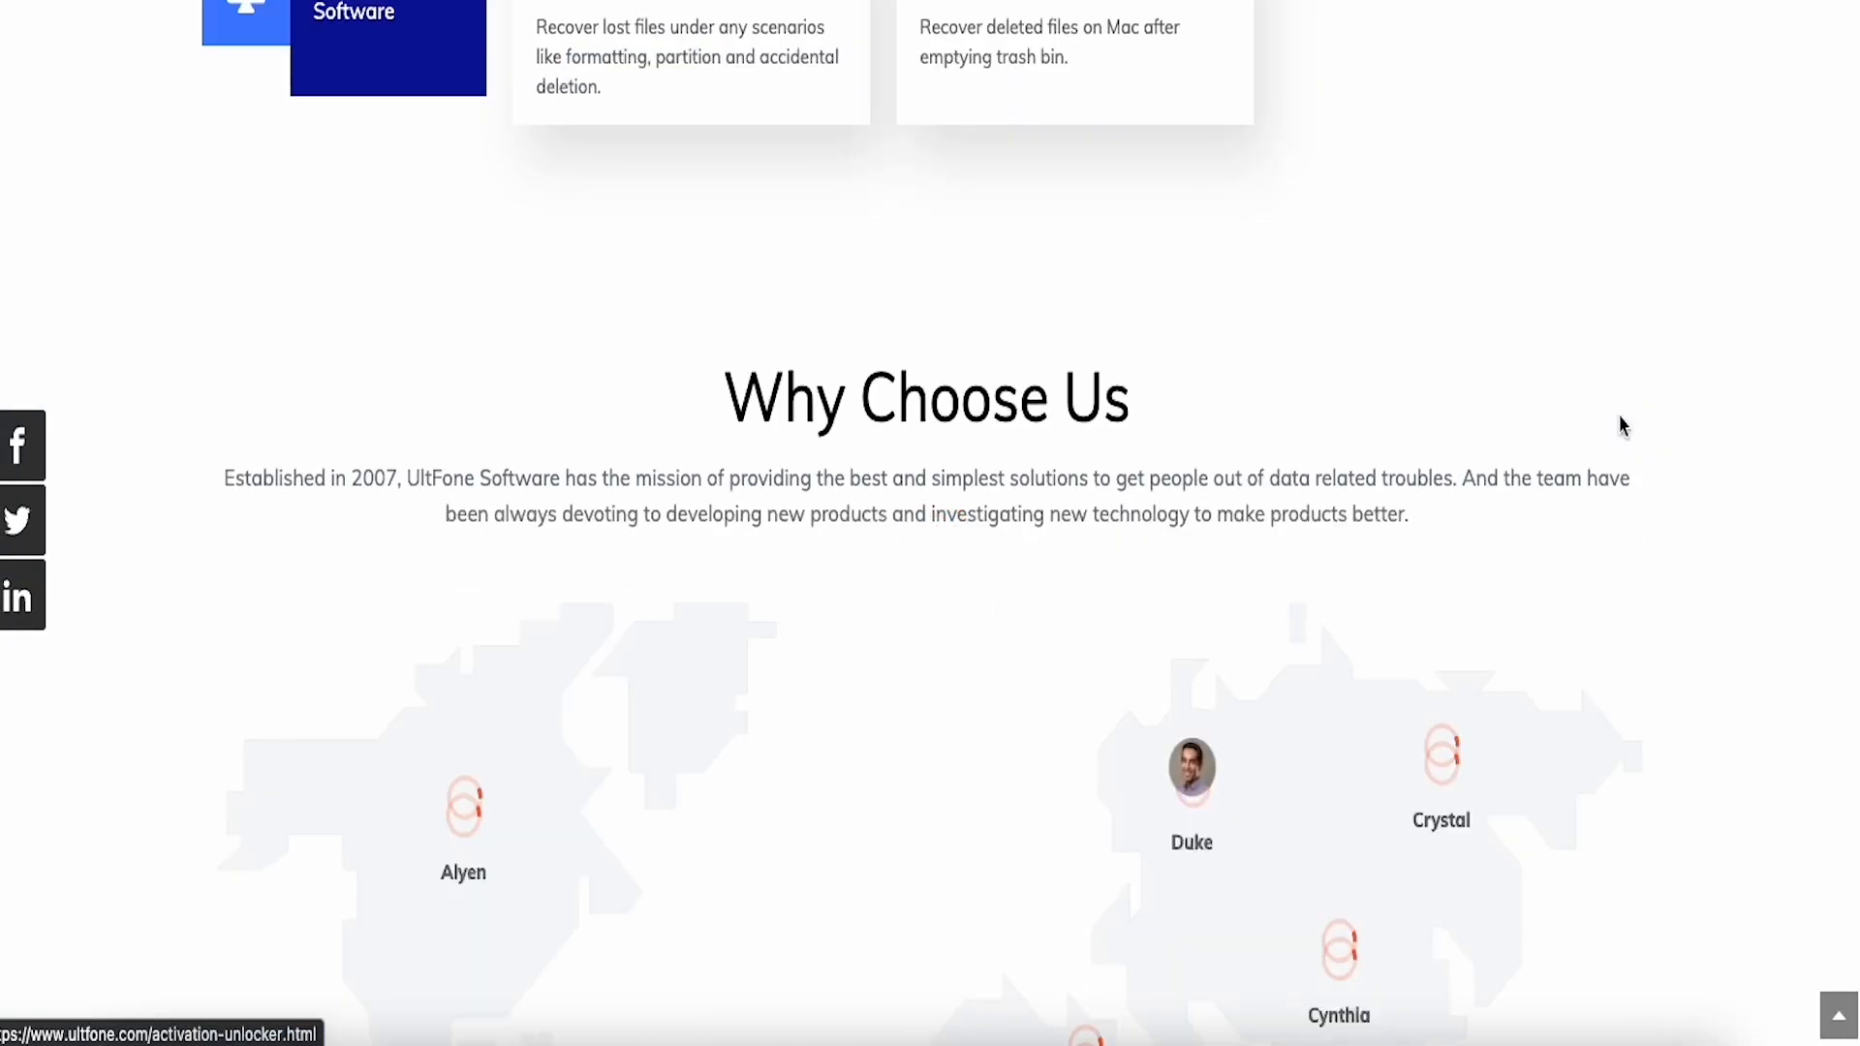
{"action": "scroll", "scroll_direction": "down", "scroll_amount": 3}
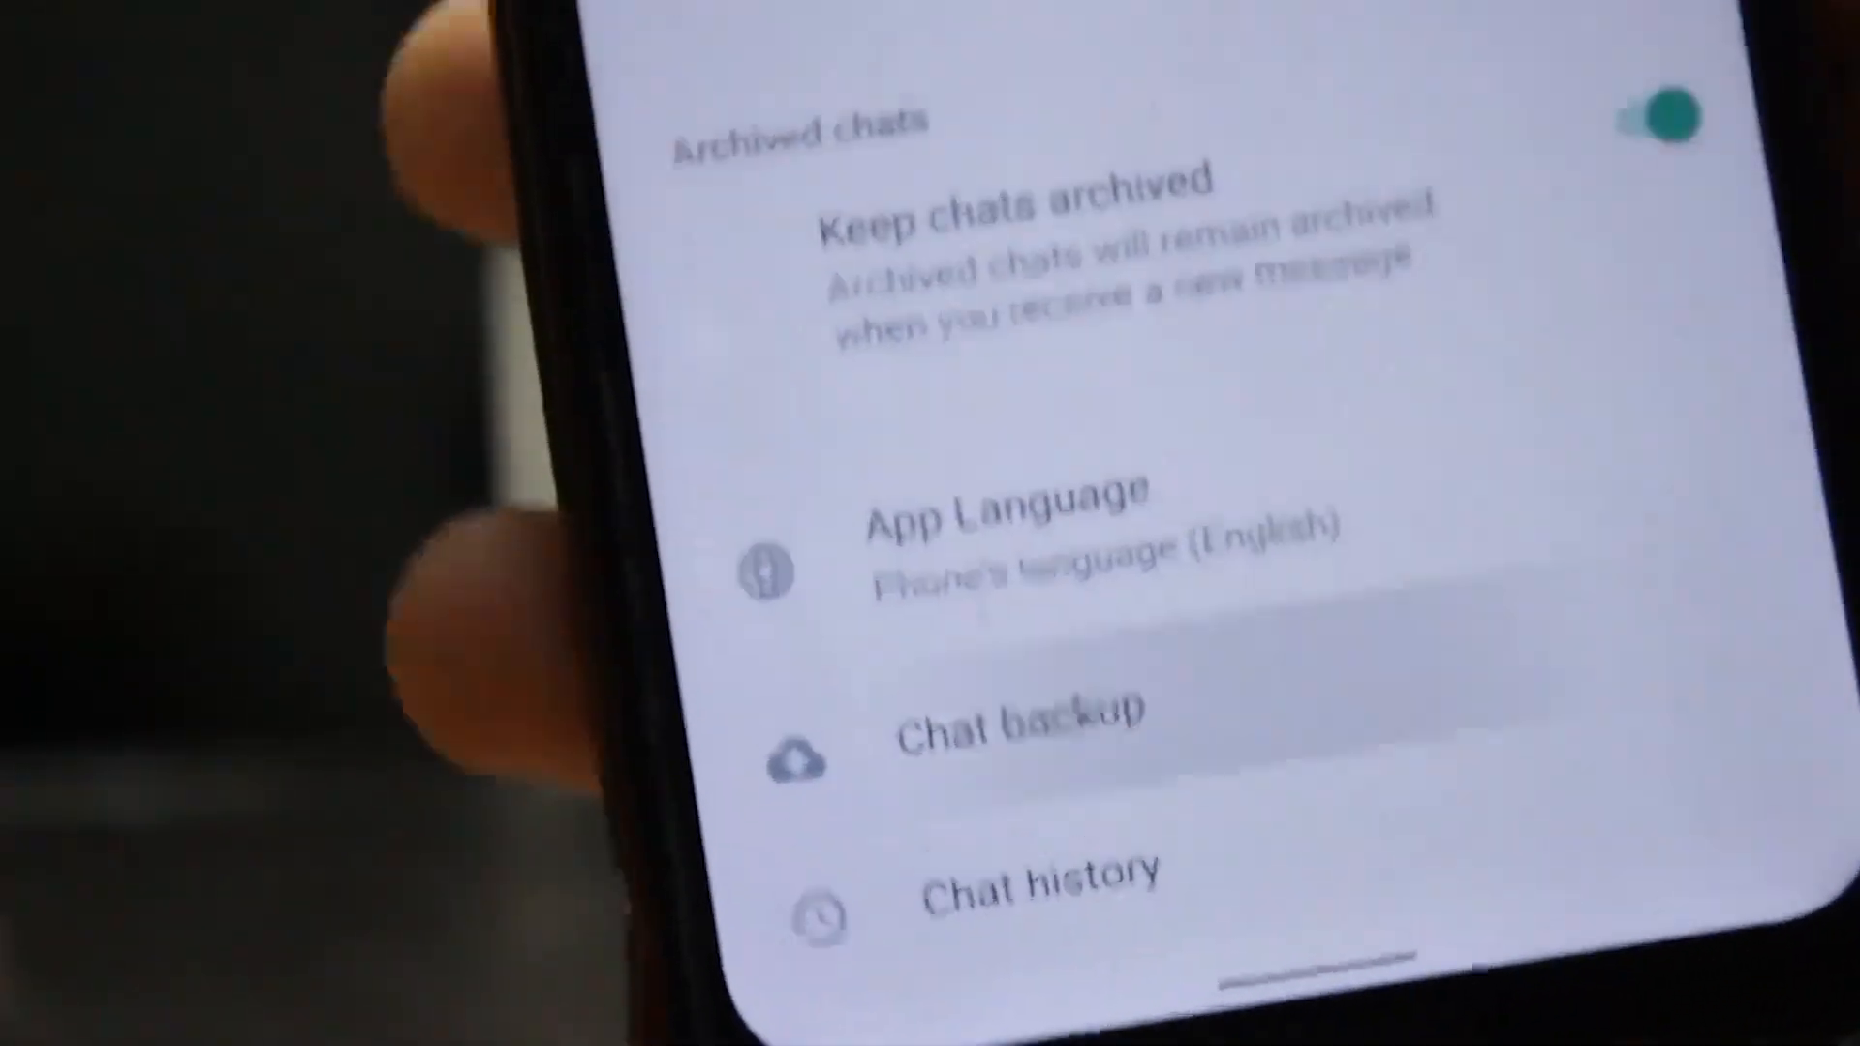
{"action": "left_click", "coordinate": [1015, 723]}
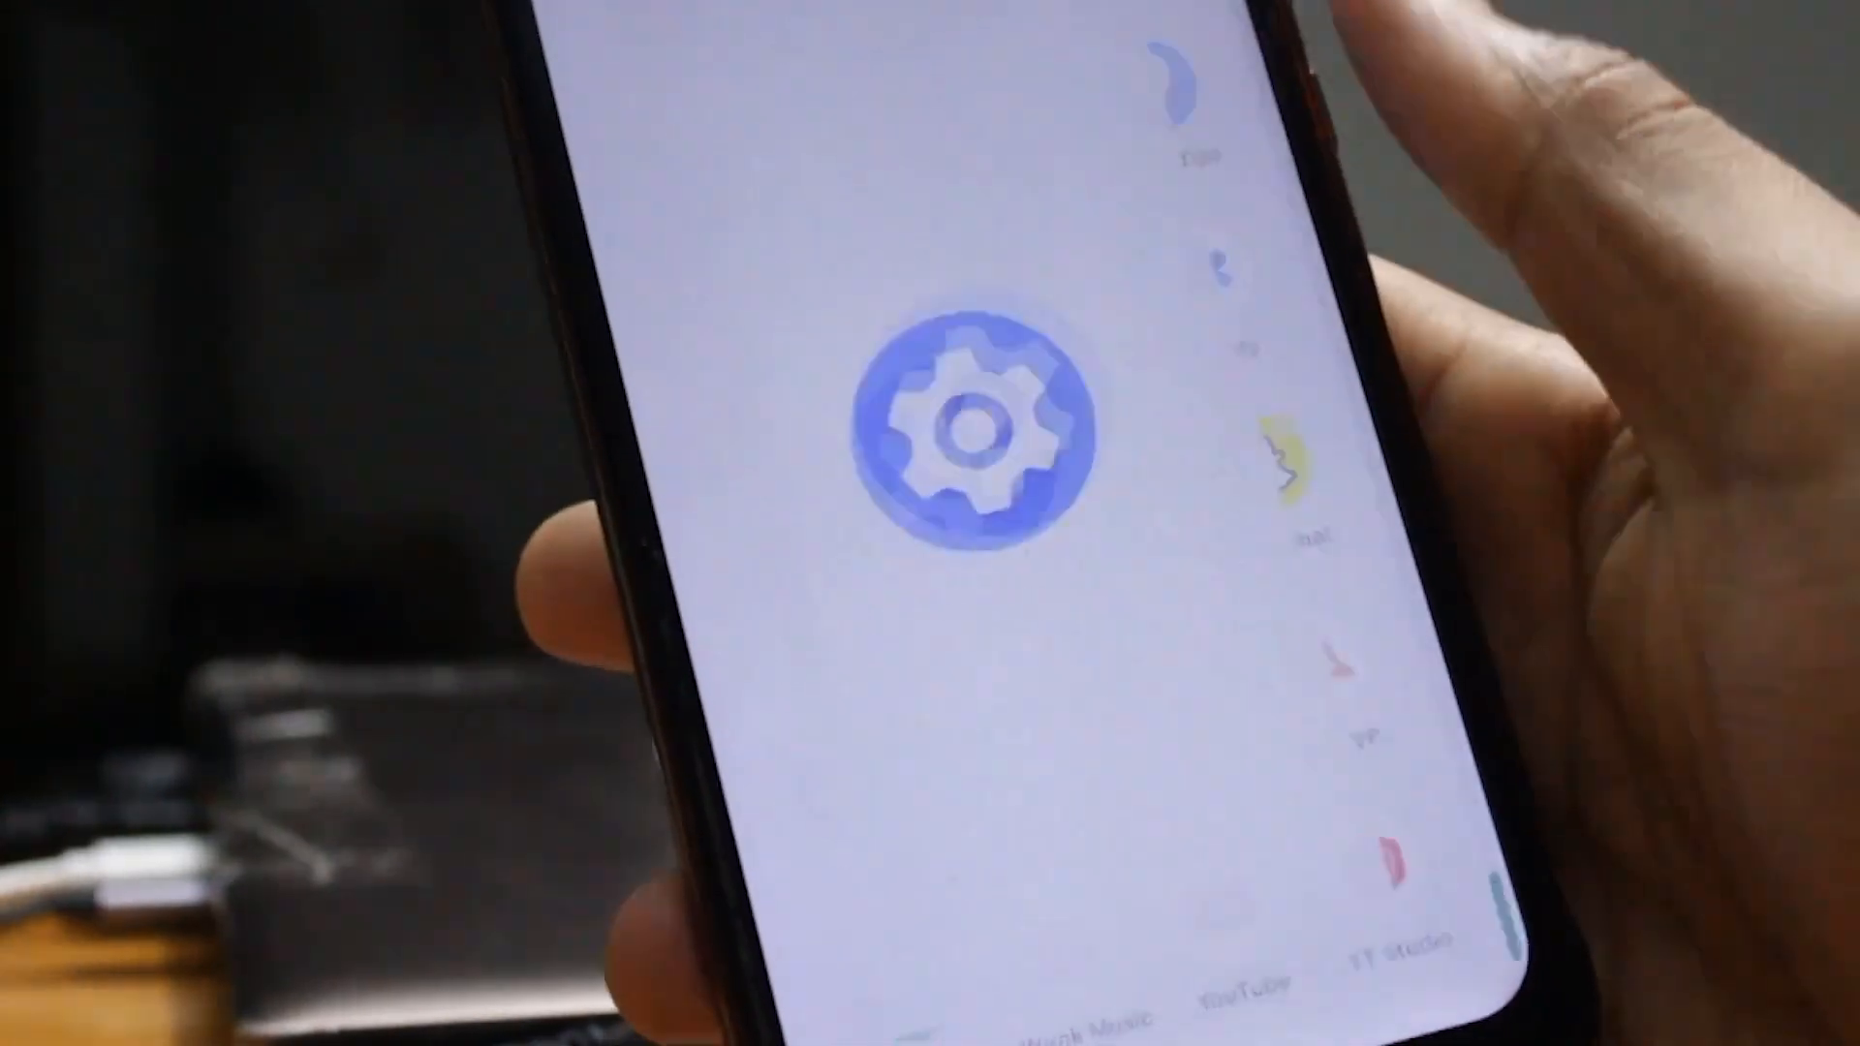
Browse the phone's Developer options, then choose Recover WhatsApp Data in UltFone
{"action": "left_click", "coordinate": [972, 425]}
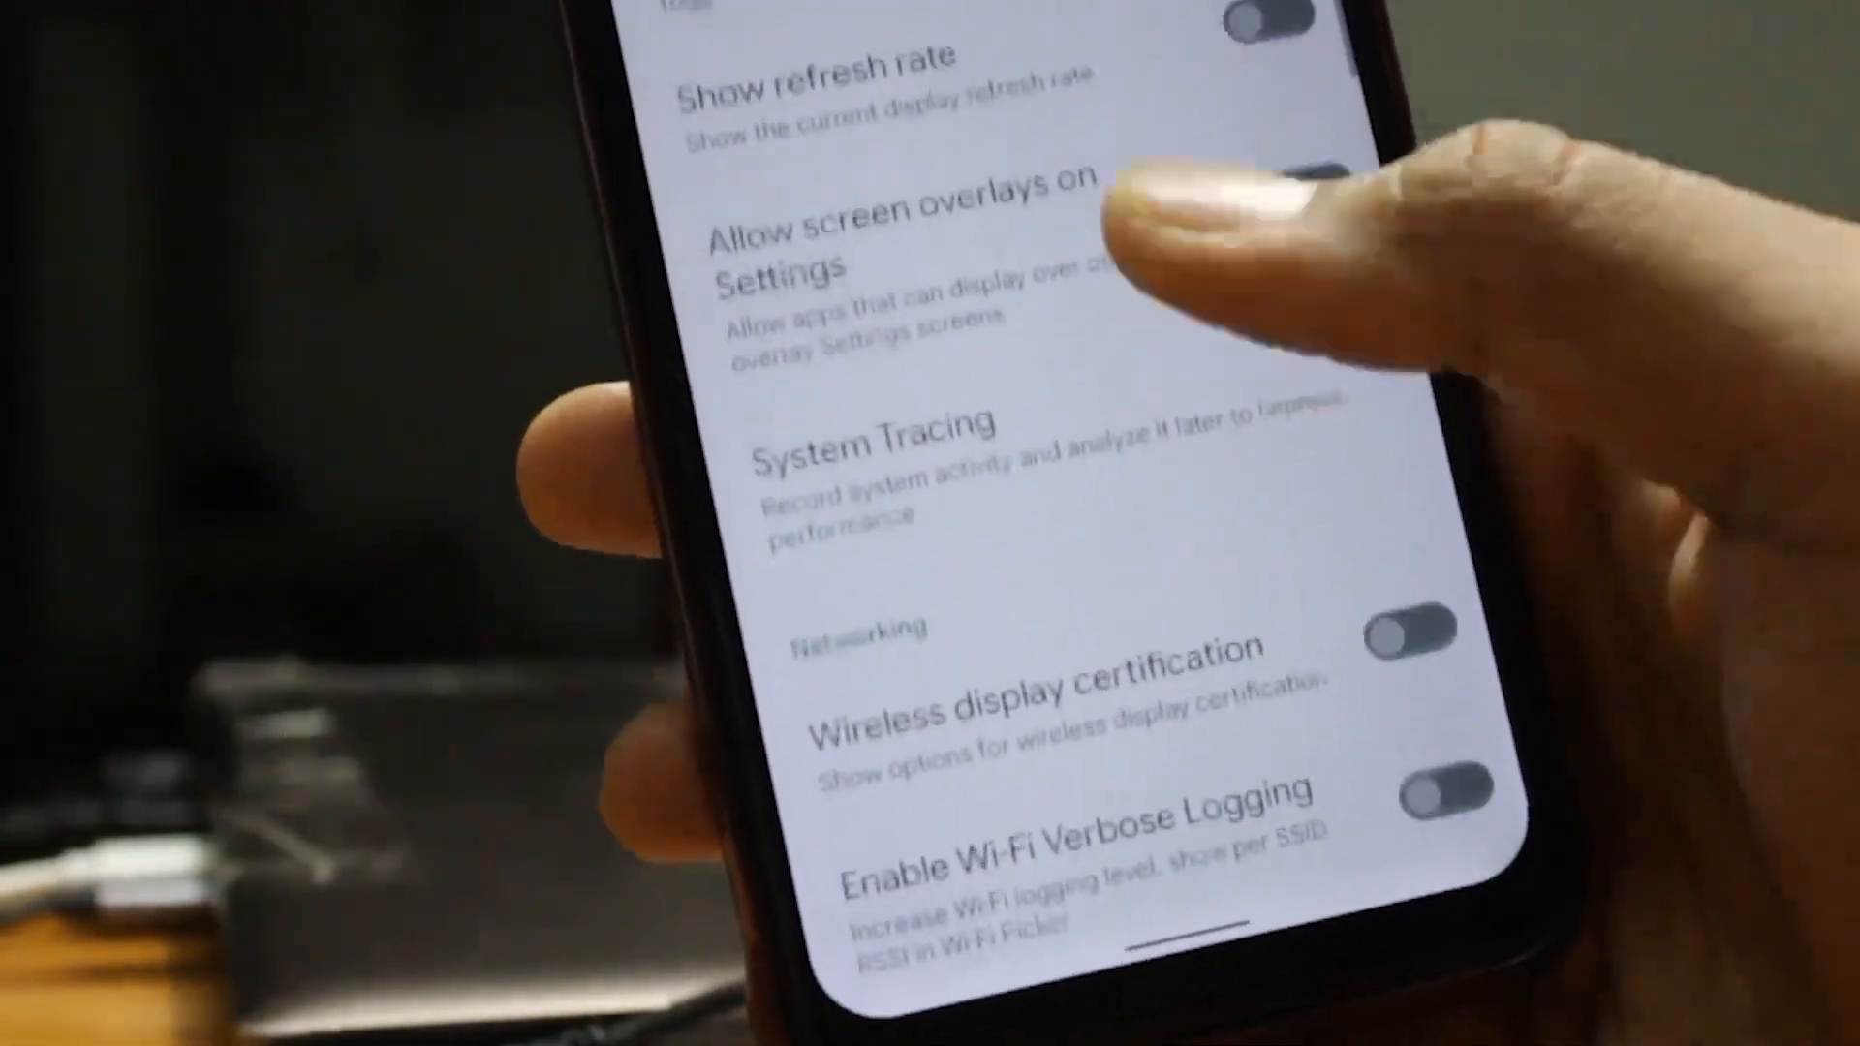
{"action": "scroll", "scroll_direction": "down", "scroll_amount": 3}
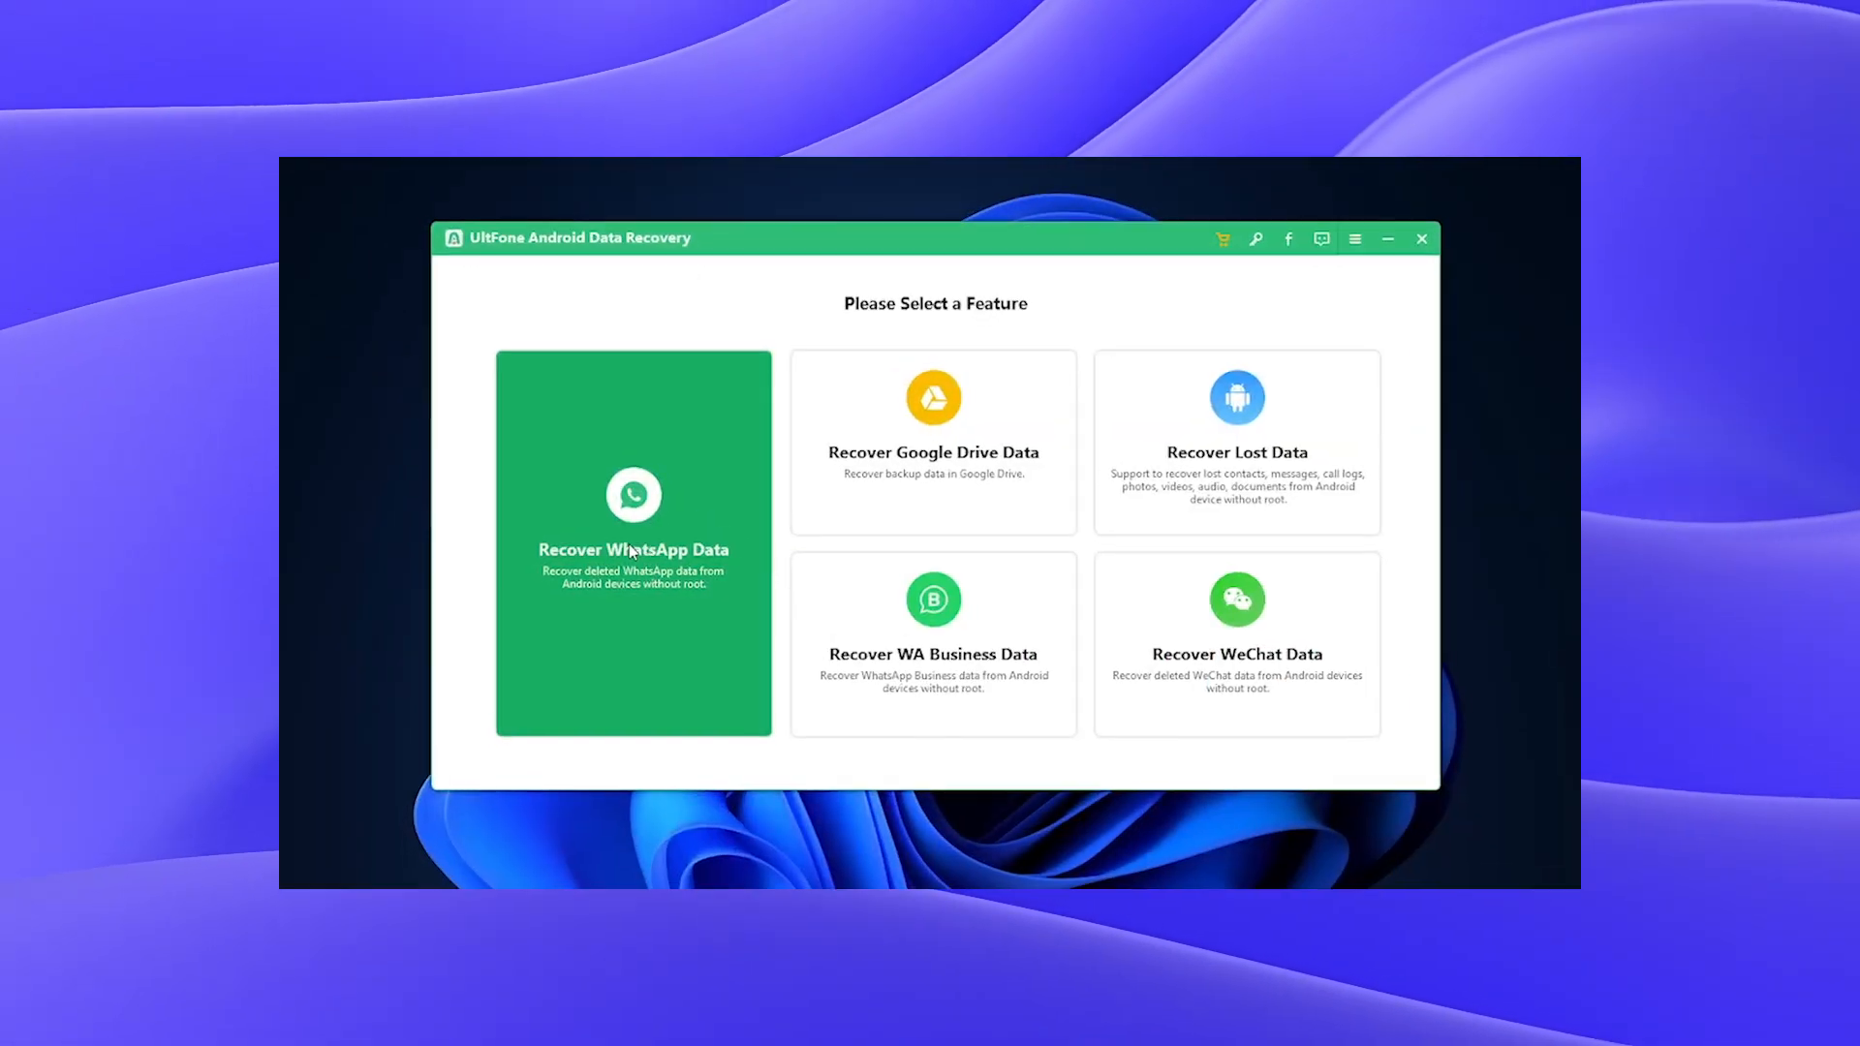
{"action": "left_click", "coordinate": [633, 548]}
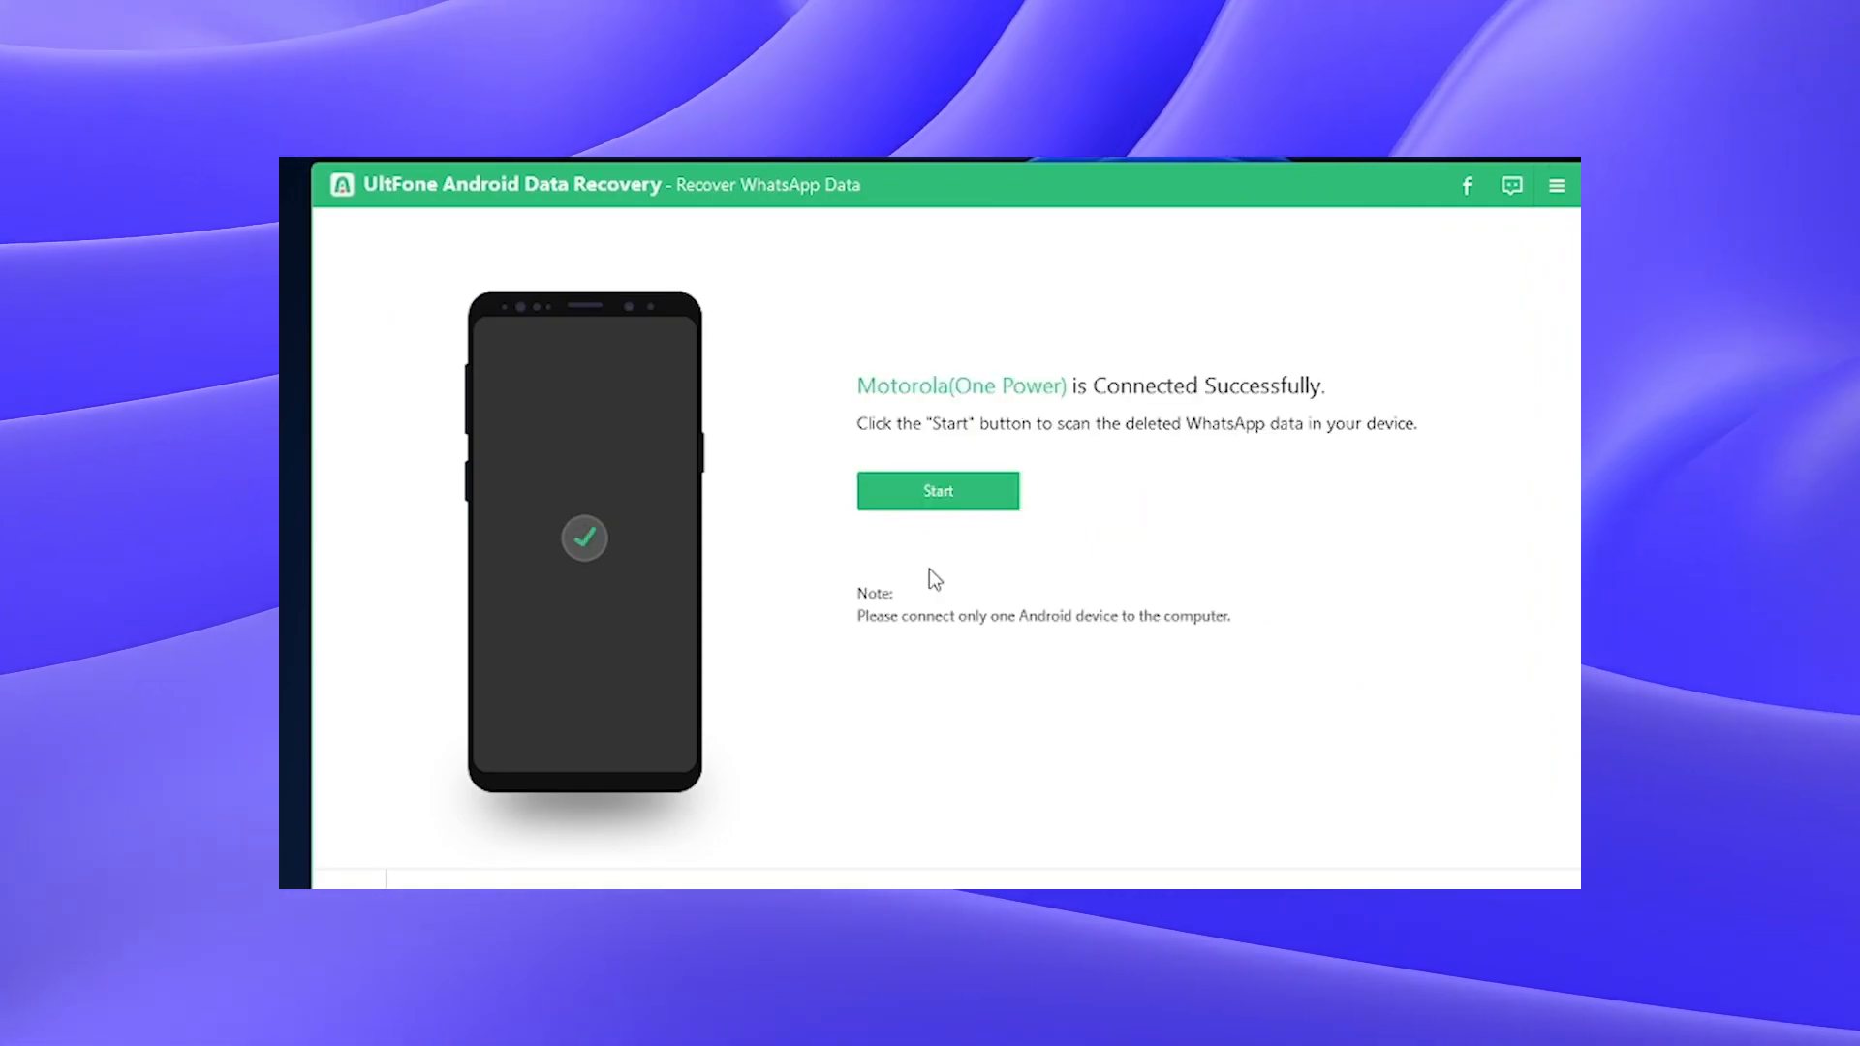
Start the WhatsApp scan and confirm WhatsApp is logged in to continue
{"action": "left_click", "coordinate": [936, 491]}
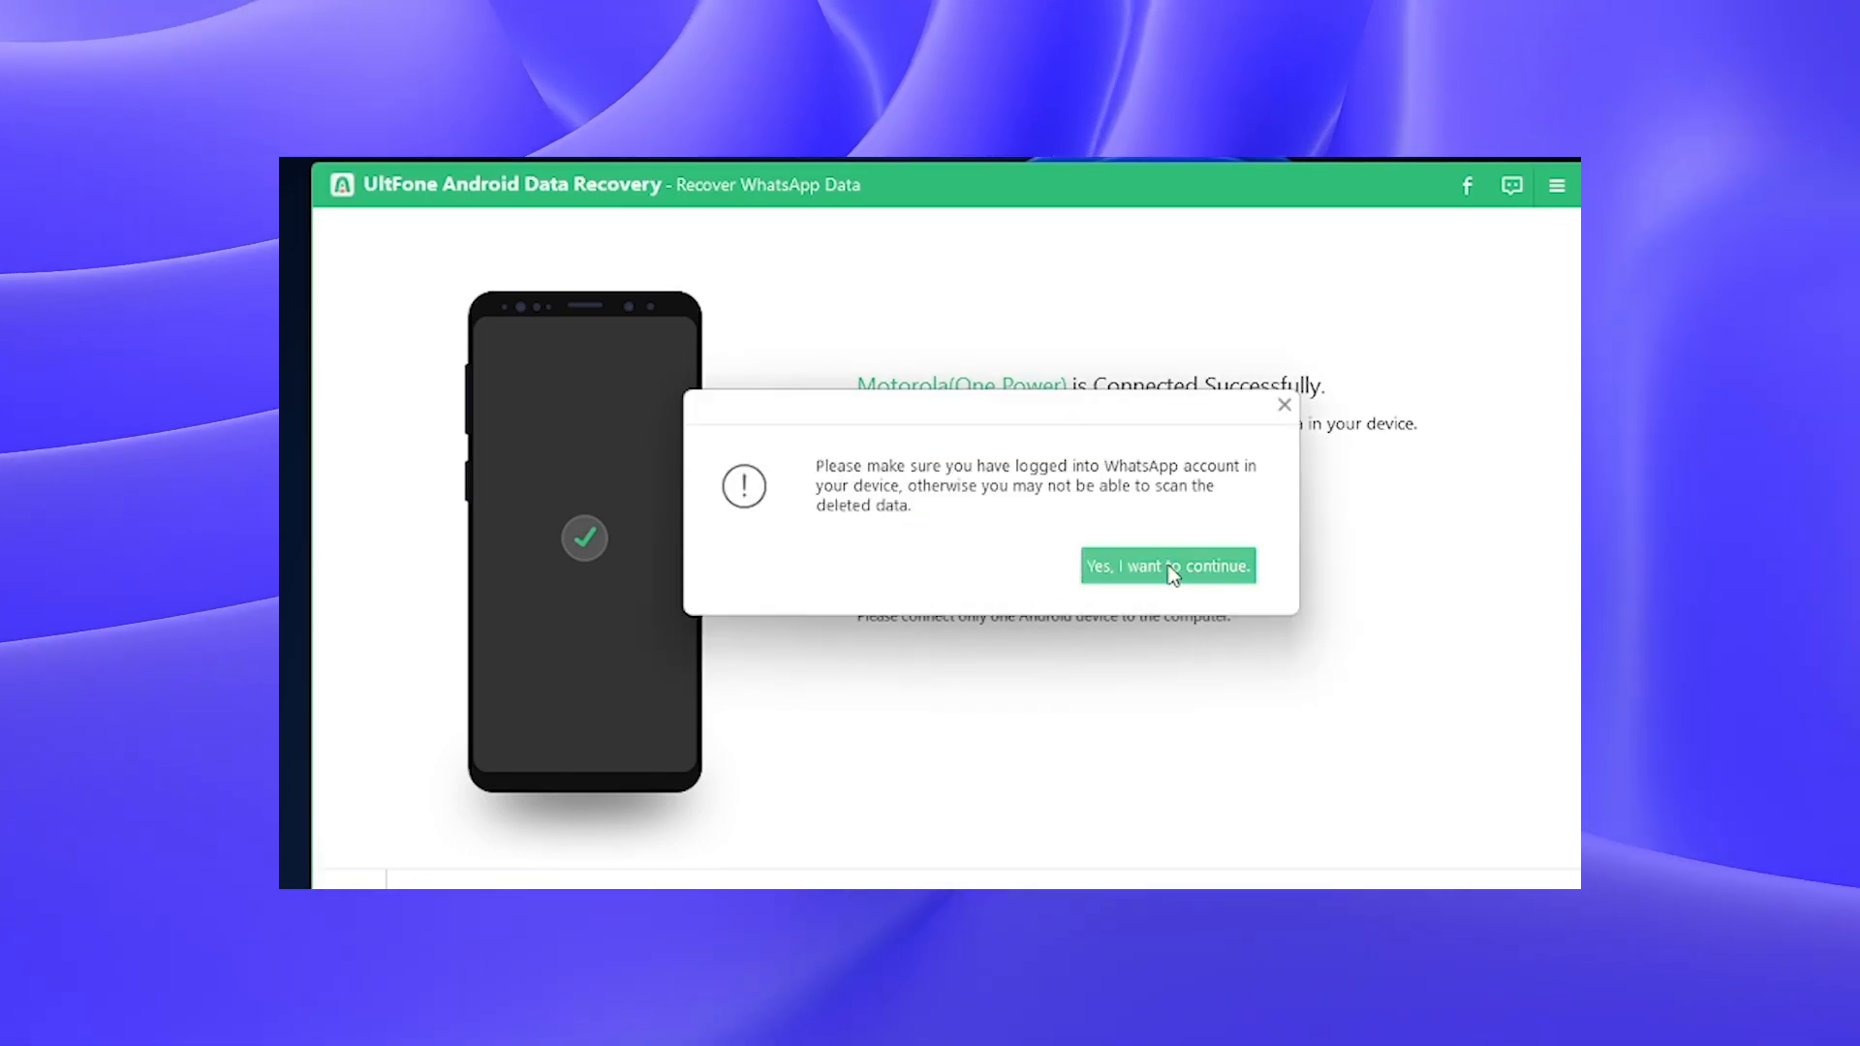
{"action": "left_click", "coordinate": [1166, 565]}
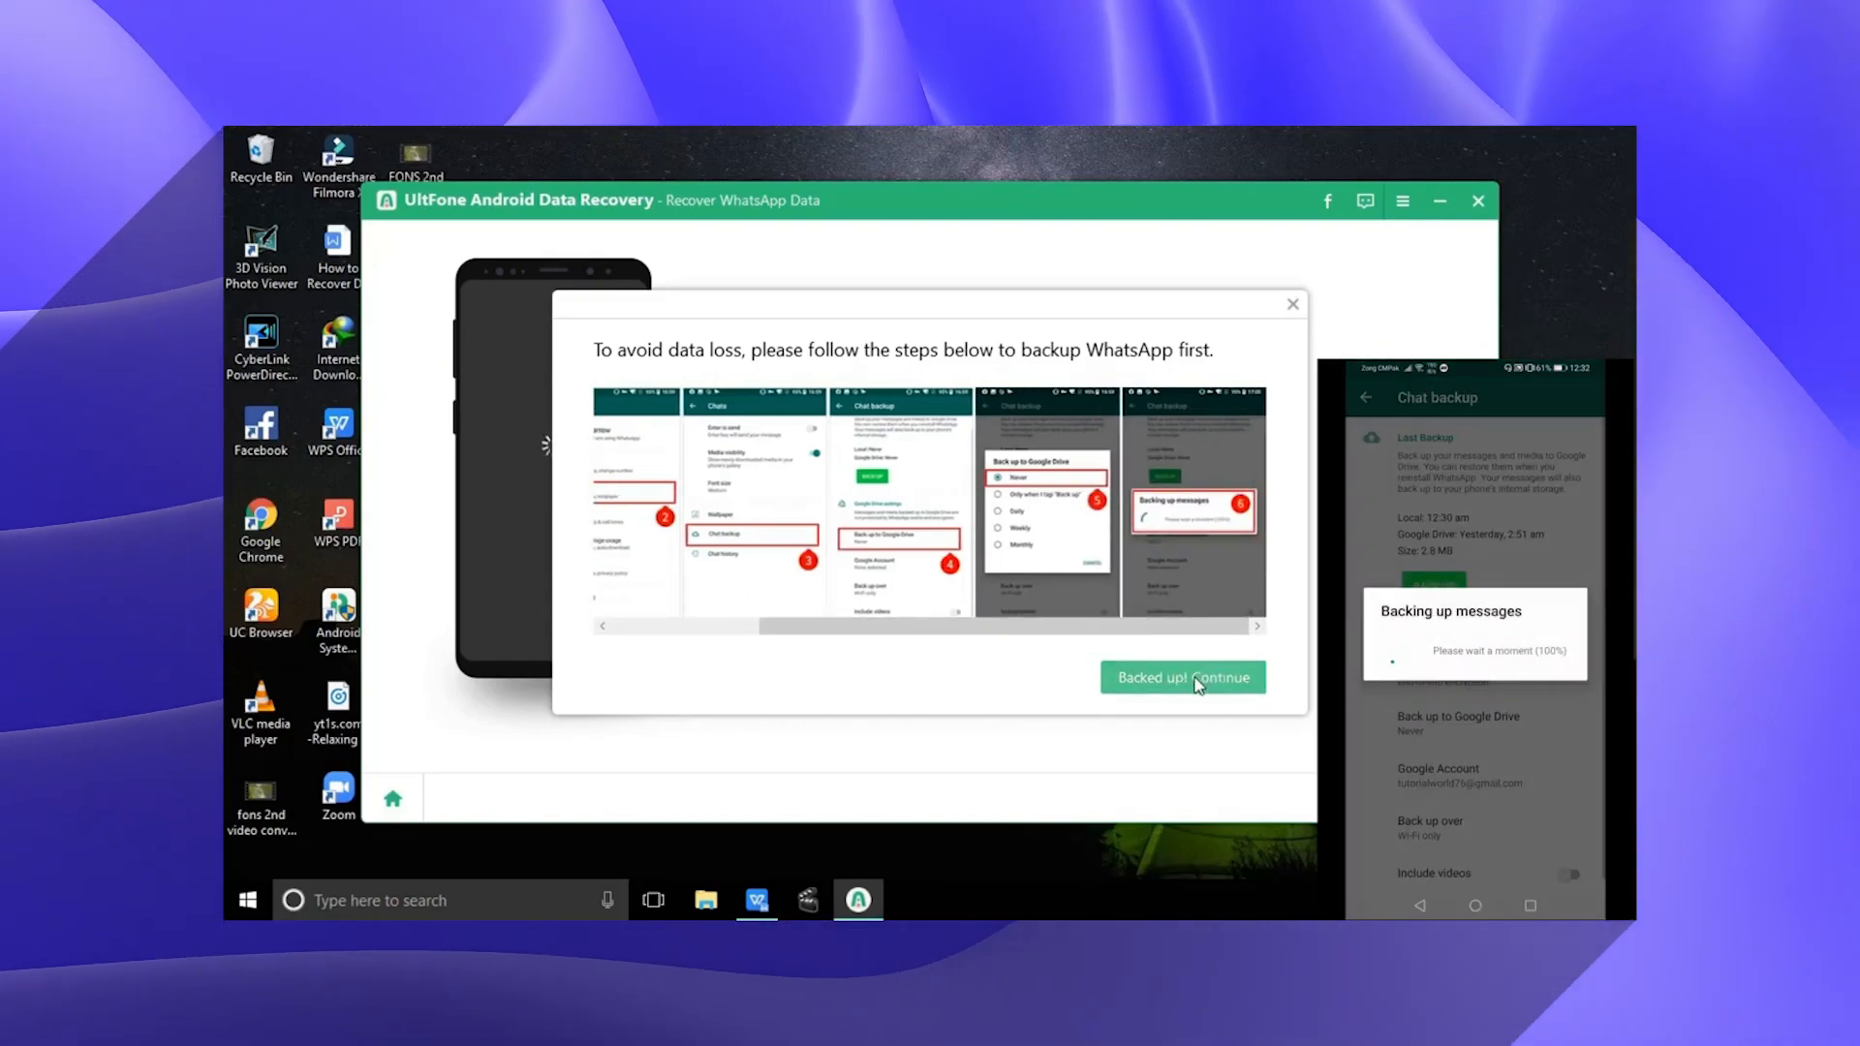
Recover the Rocky and Roy chats to the Desktop and open one in the browser
{"action": "left_click", "coordinate": [1182, 677]}
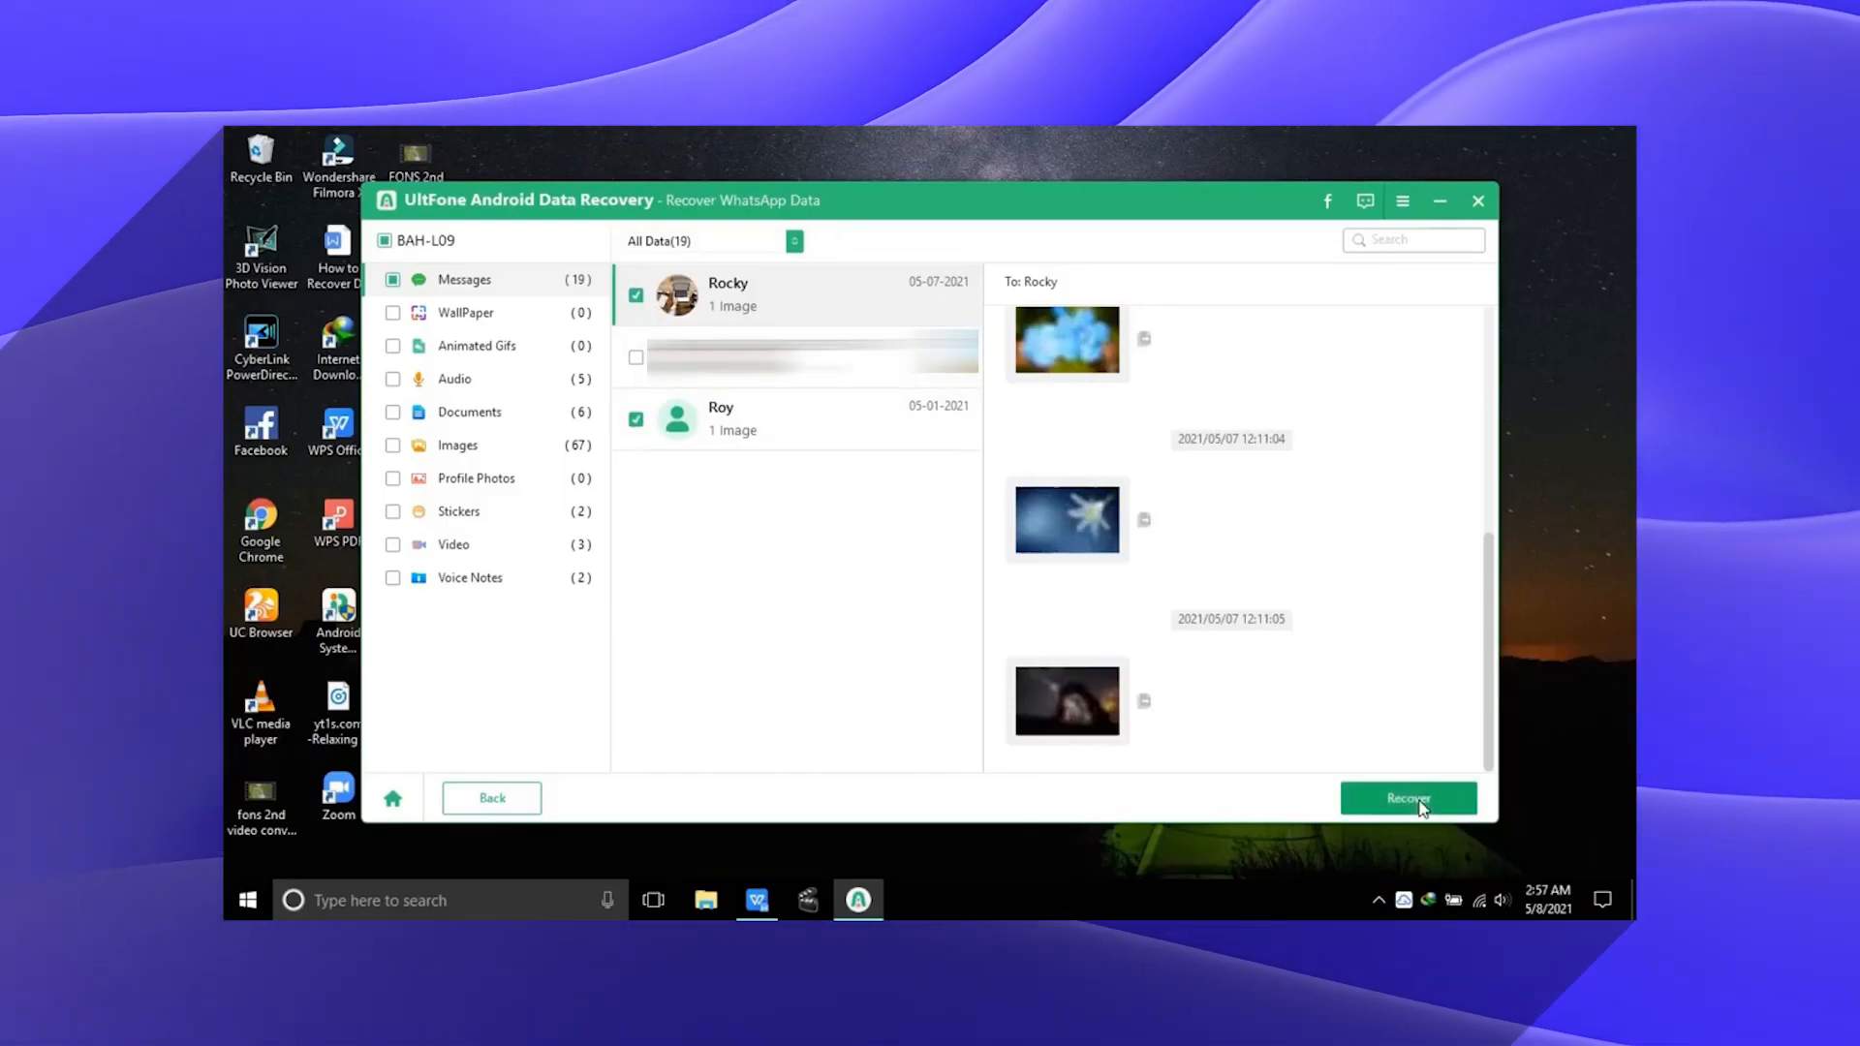
{"action": "left_click", "coordinate": [1408, 798]}
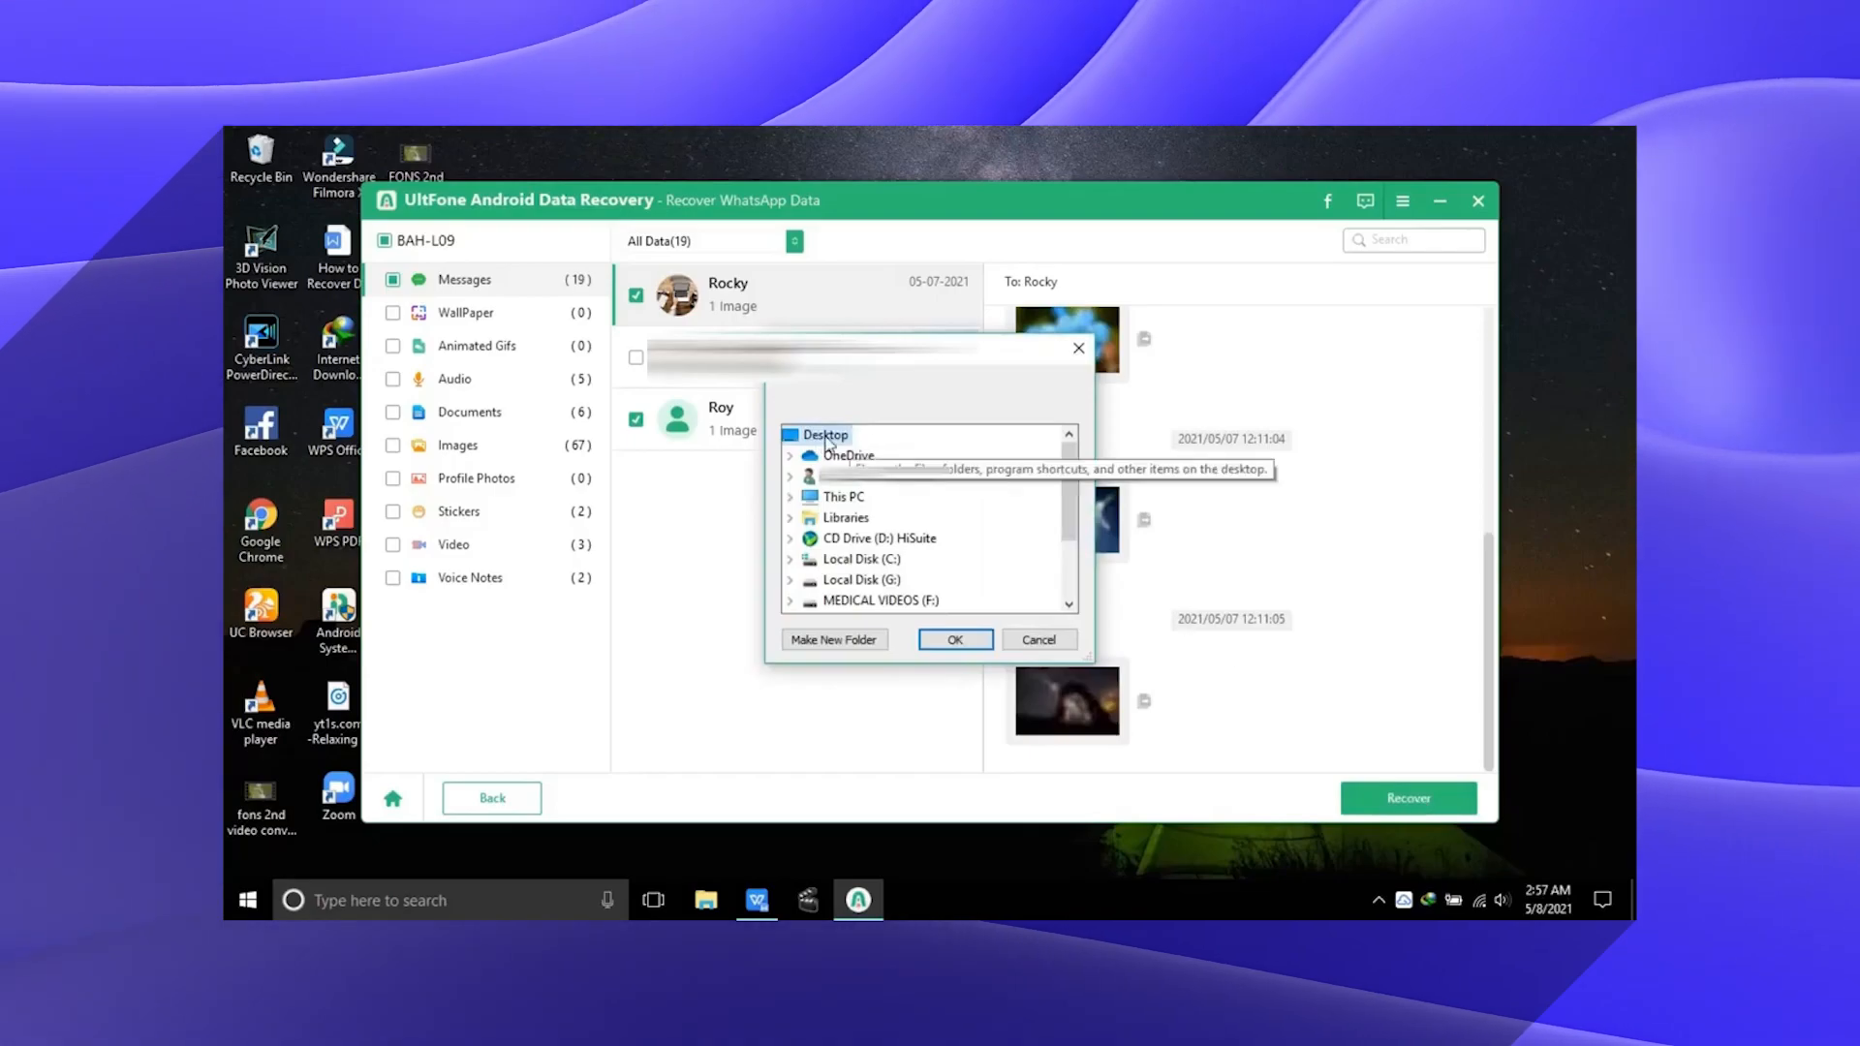
{"action": "left_click", "coordinate": [953, 640]}
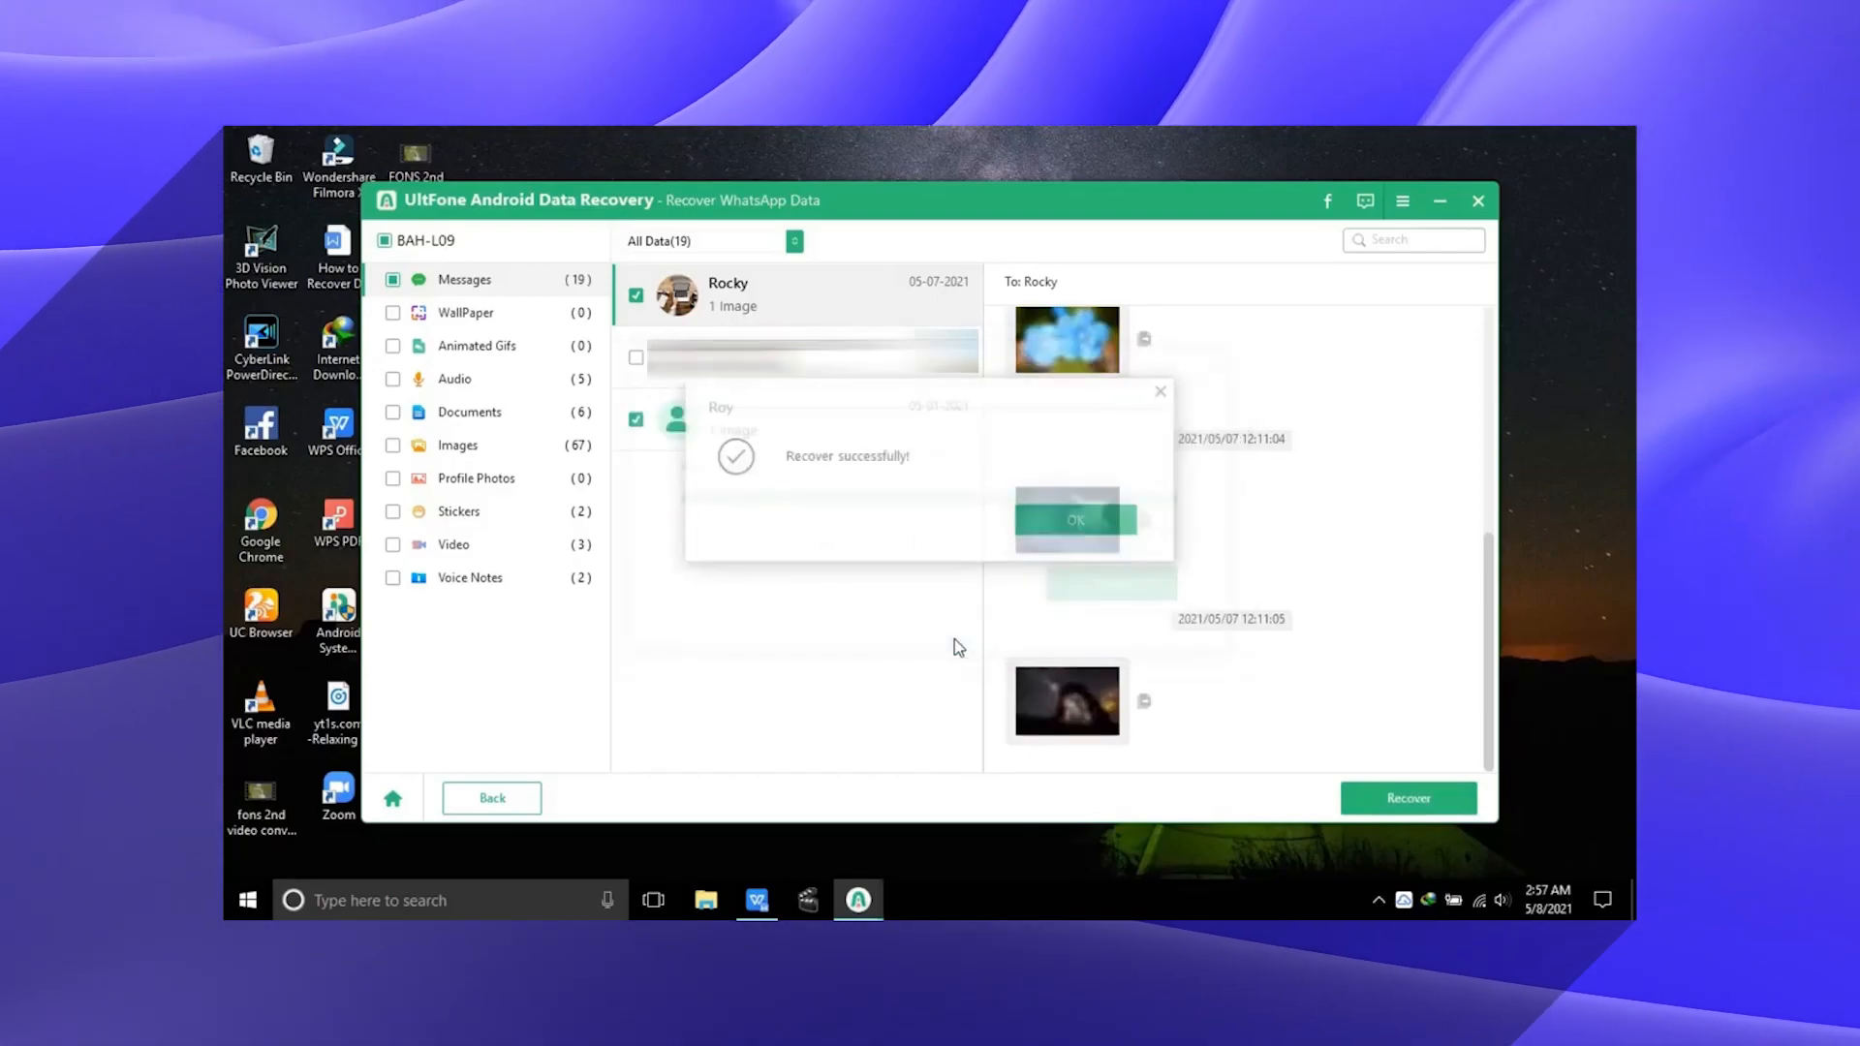
{"action": "left_click", "coordinate": [1074, 519]}
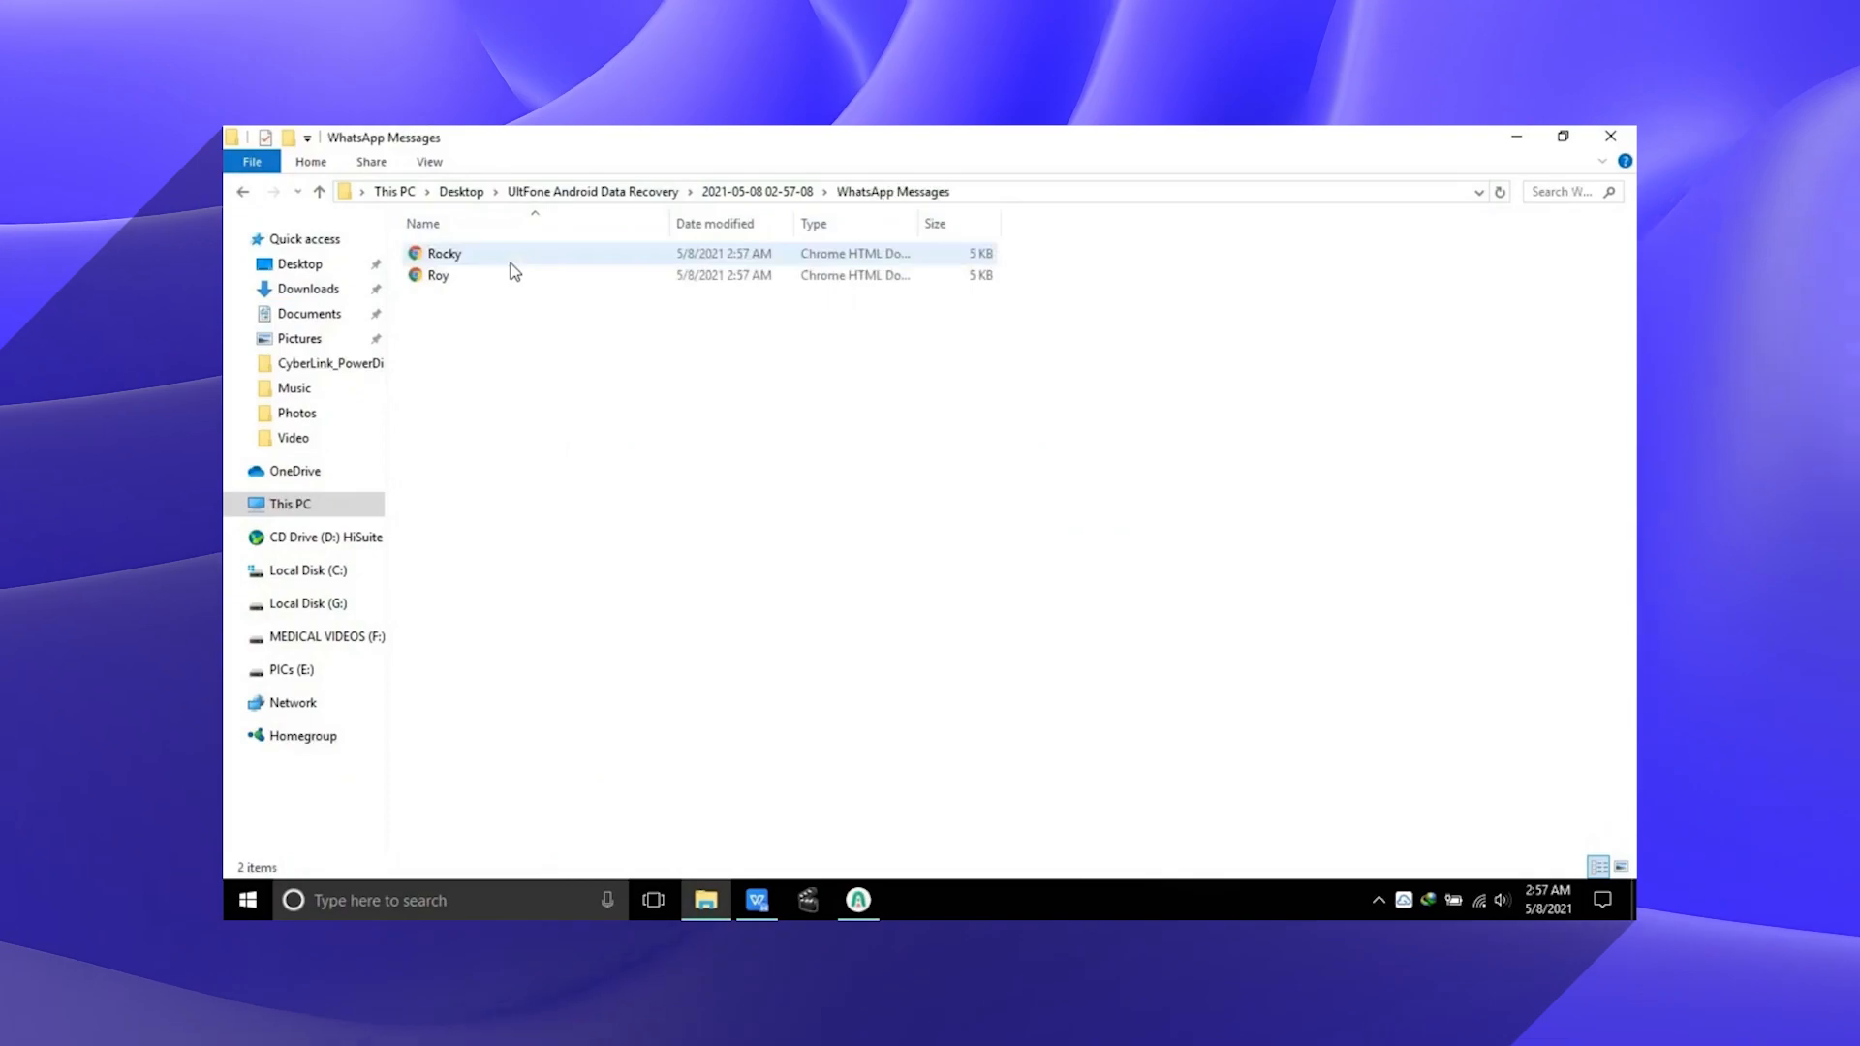
{"action": "double_click", "coordinate": [443, 253]}
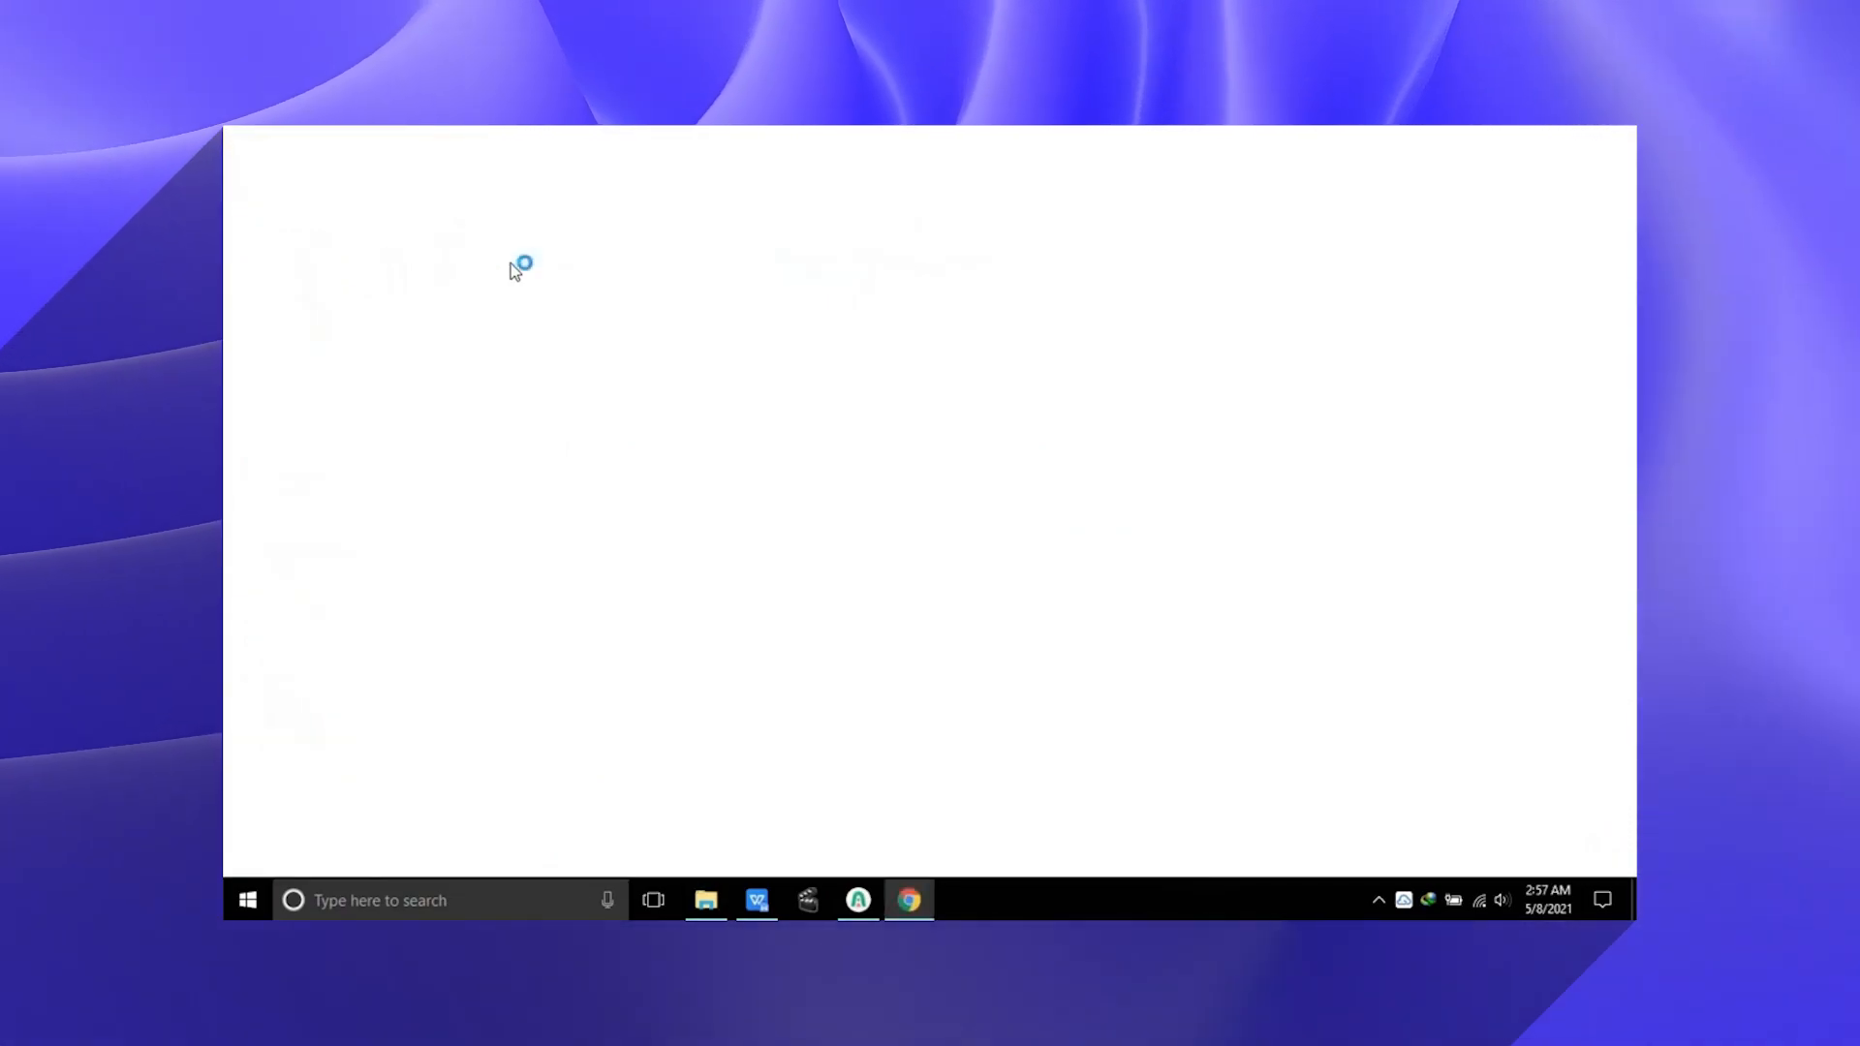